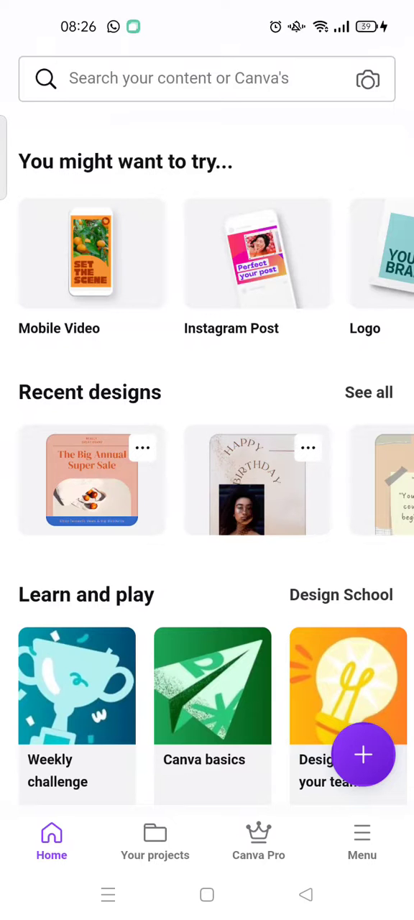
Download the Happy Birthday design as a 1587 × 2245 px PNG at size 1.
scroll("down", 3)
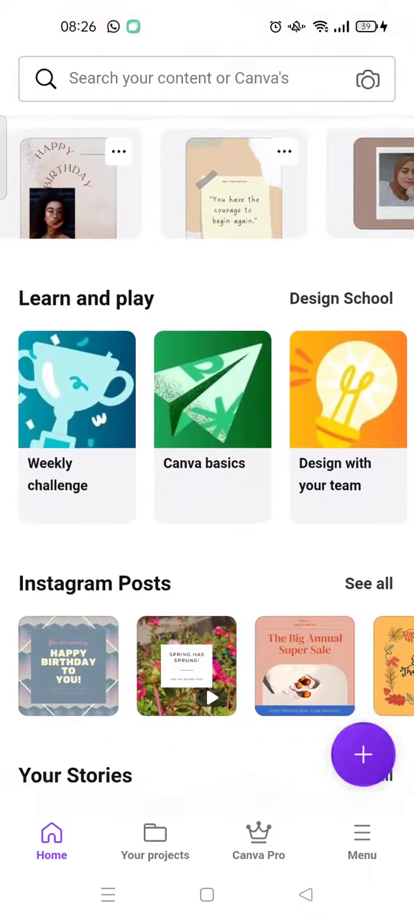
scroll("down", 3)
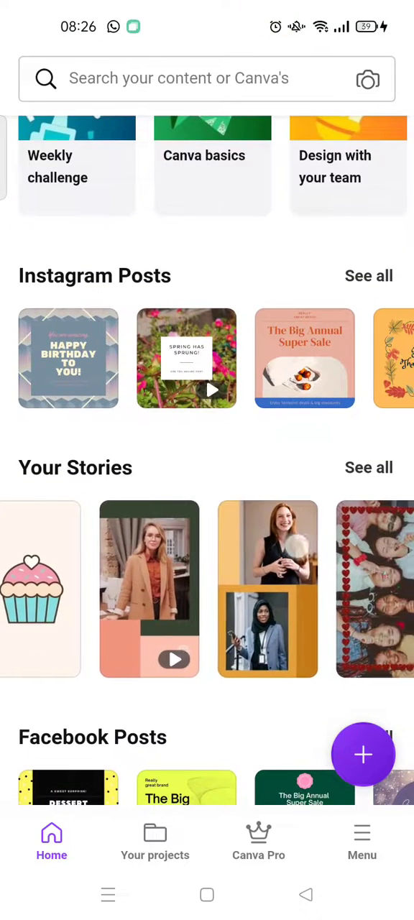
scroll("down", 3)
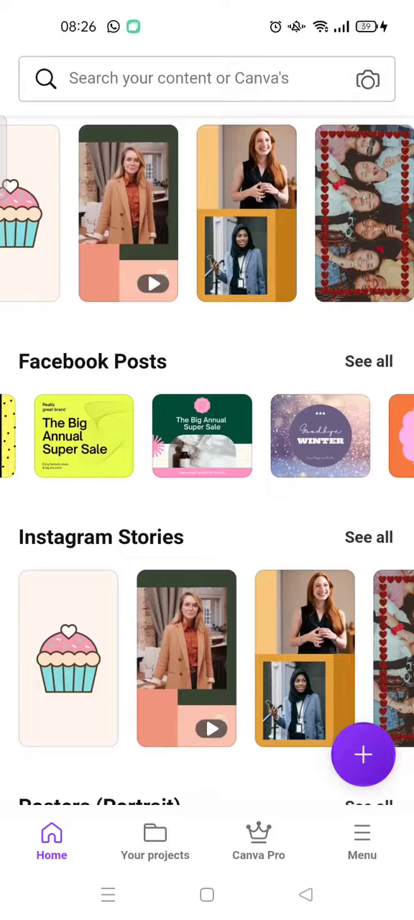
scroll("down", 3)
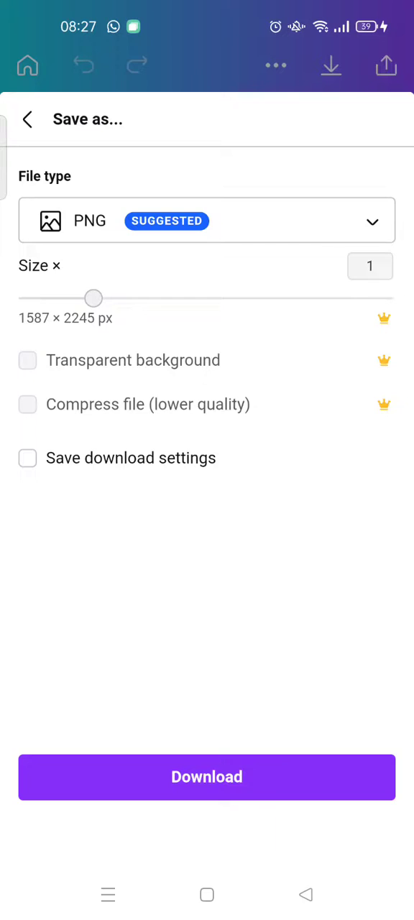
left_click(207, 777)
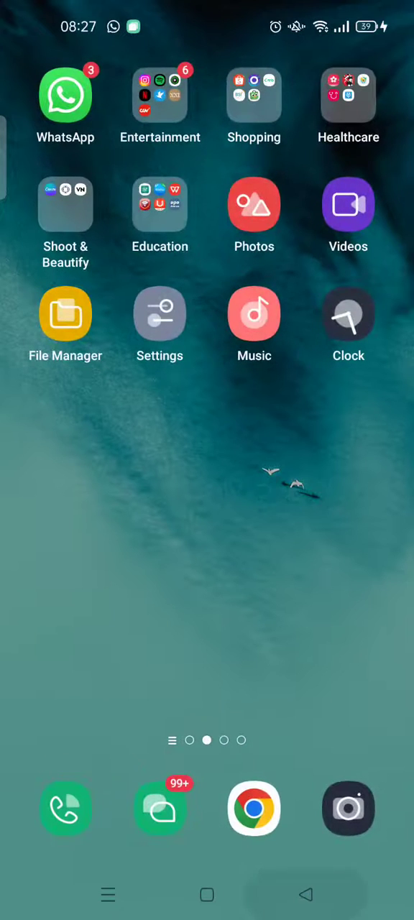
Launch Microsoft Word from the next home screen page.
scroll("left", 3)
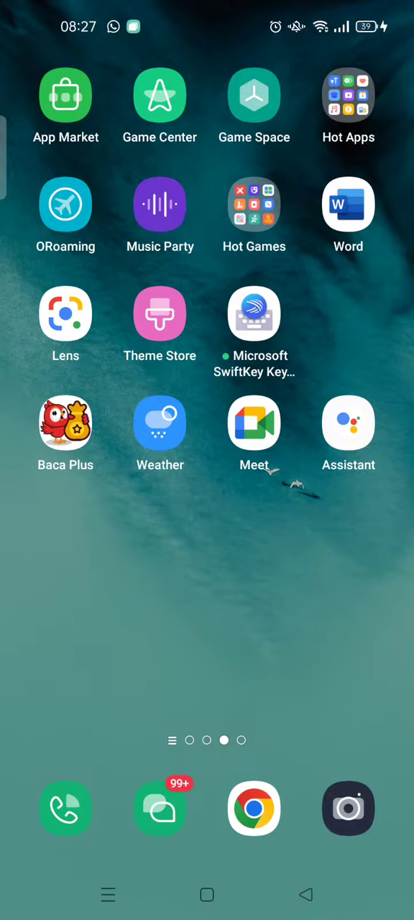
left_click(348, 204)
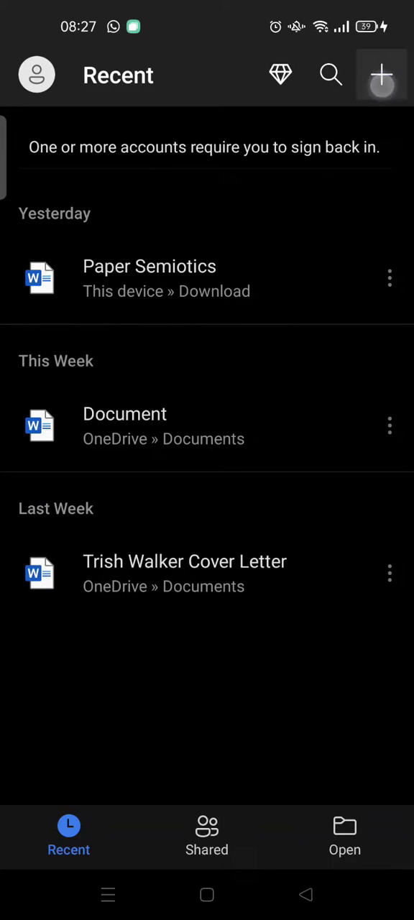
Create a blank Word document and switch to the Insert commands to add a picture.
left_click(382, 75)
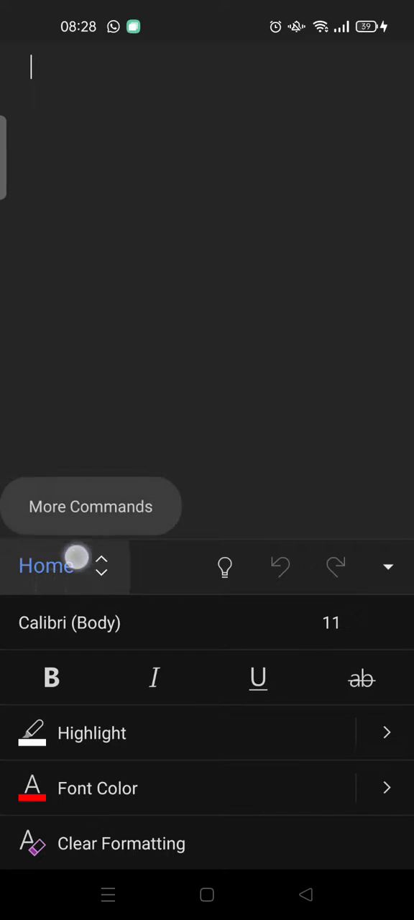
left_click(46, 566)
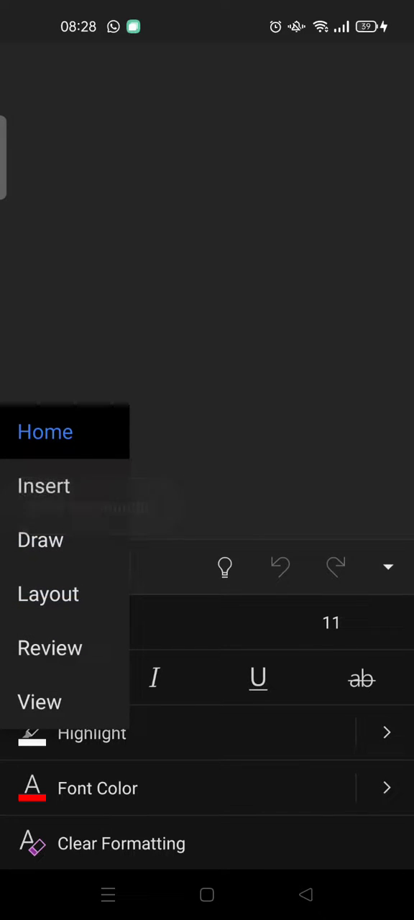
left_click(43, 486)
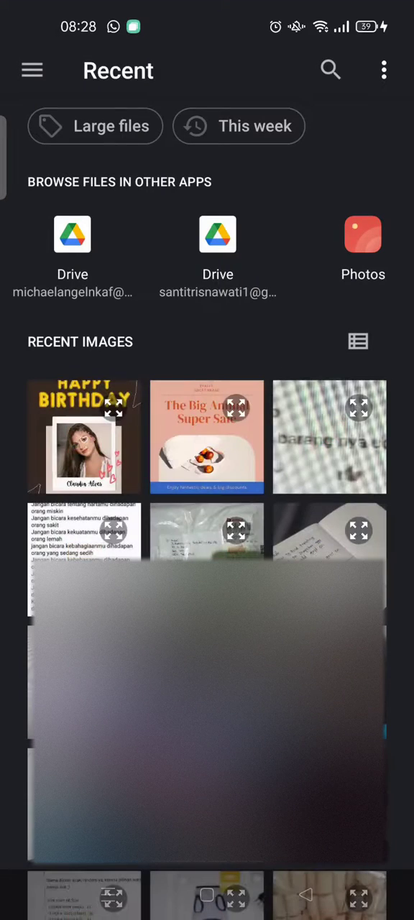
Insert the Happy Birthday thumbnail from Recent images into the document.
scroll("down", 3)
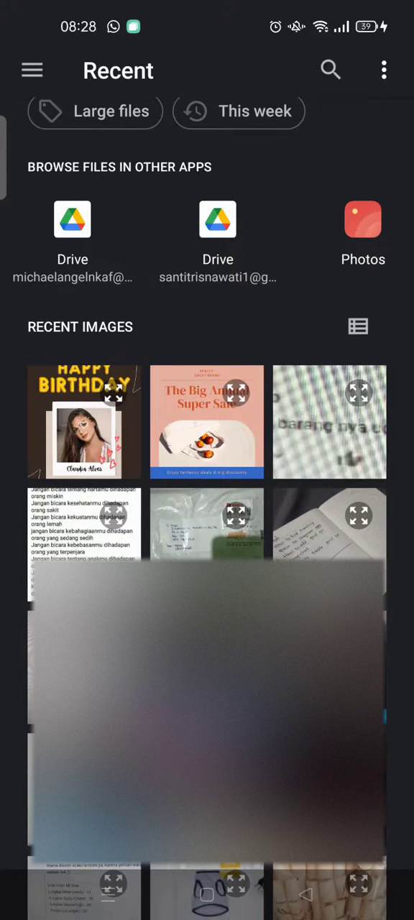
left_click(84, 422)
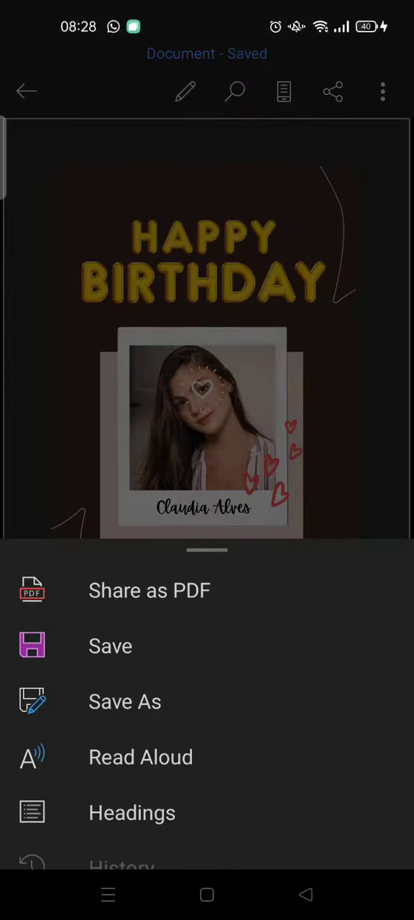
Save the document to Documents with Autosave on, then close it.
left_click(111, 646)
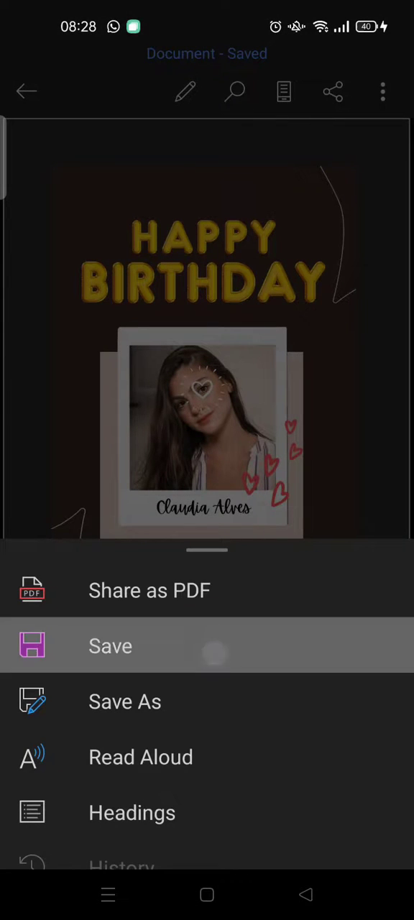
left_click(110, 646)
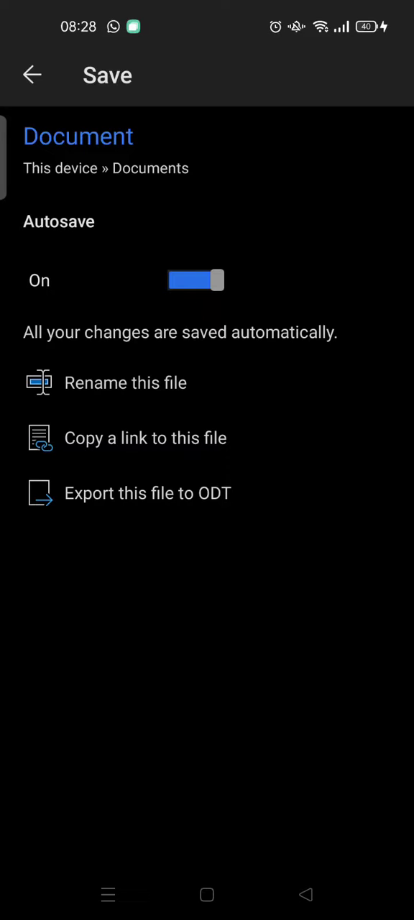
left_click(32, 75)
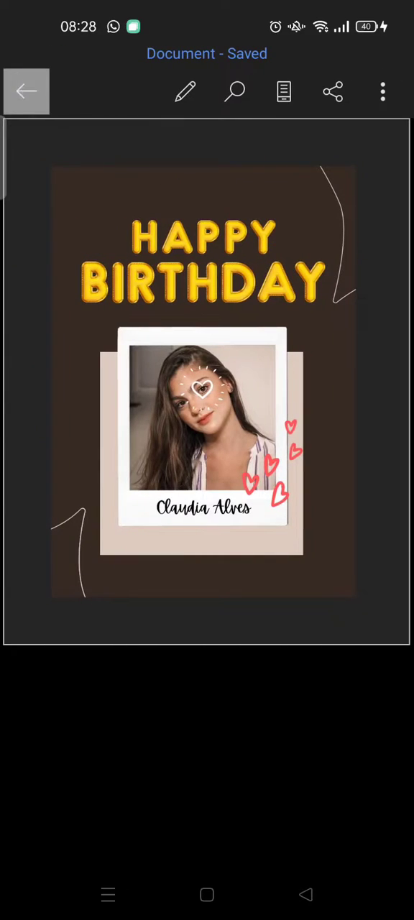
left_click(27, 91)
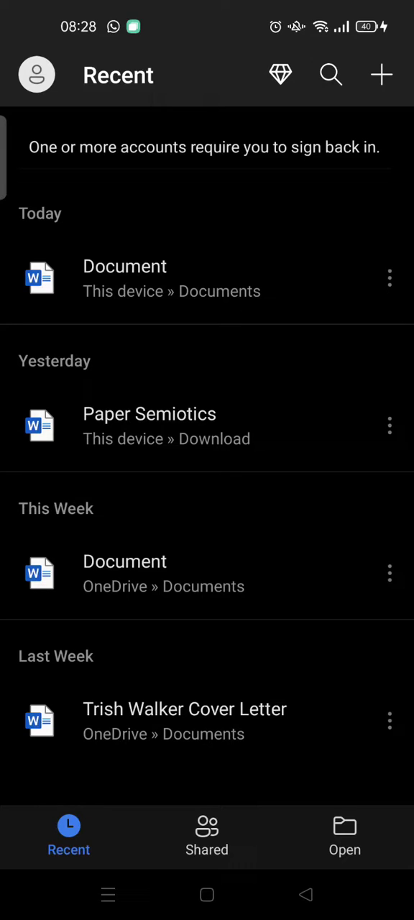